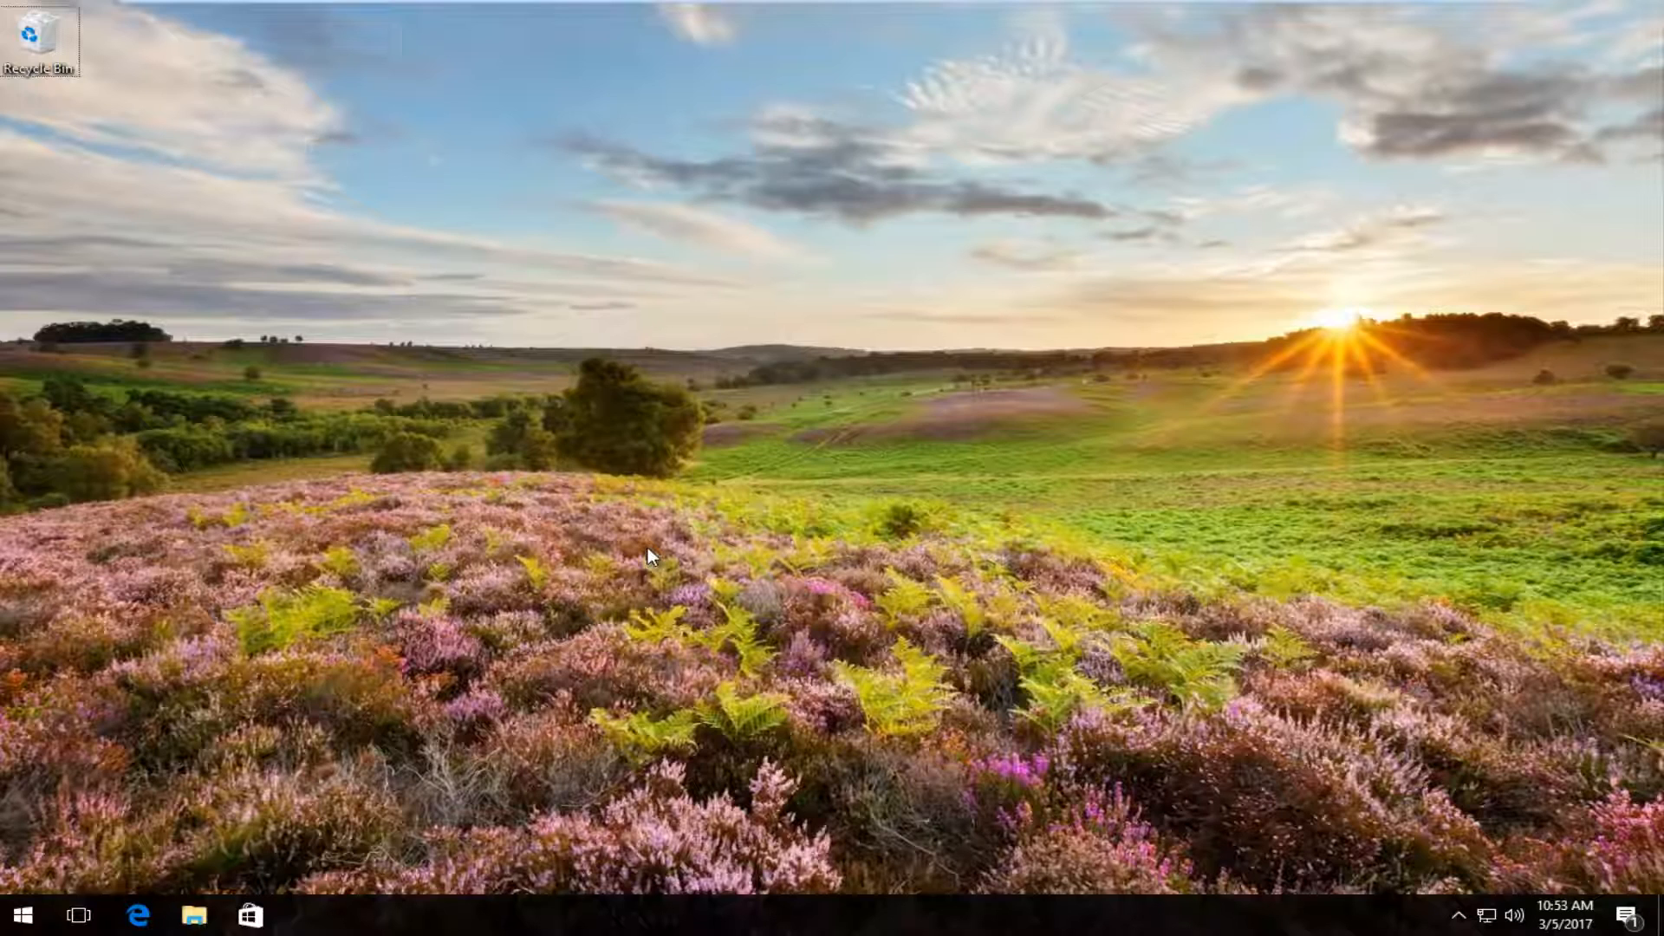
{"action": "mouse_move", "coordinate": [594, 555]}
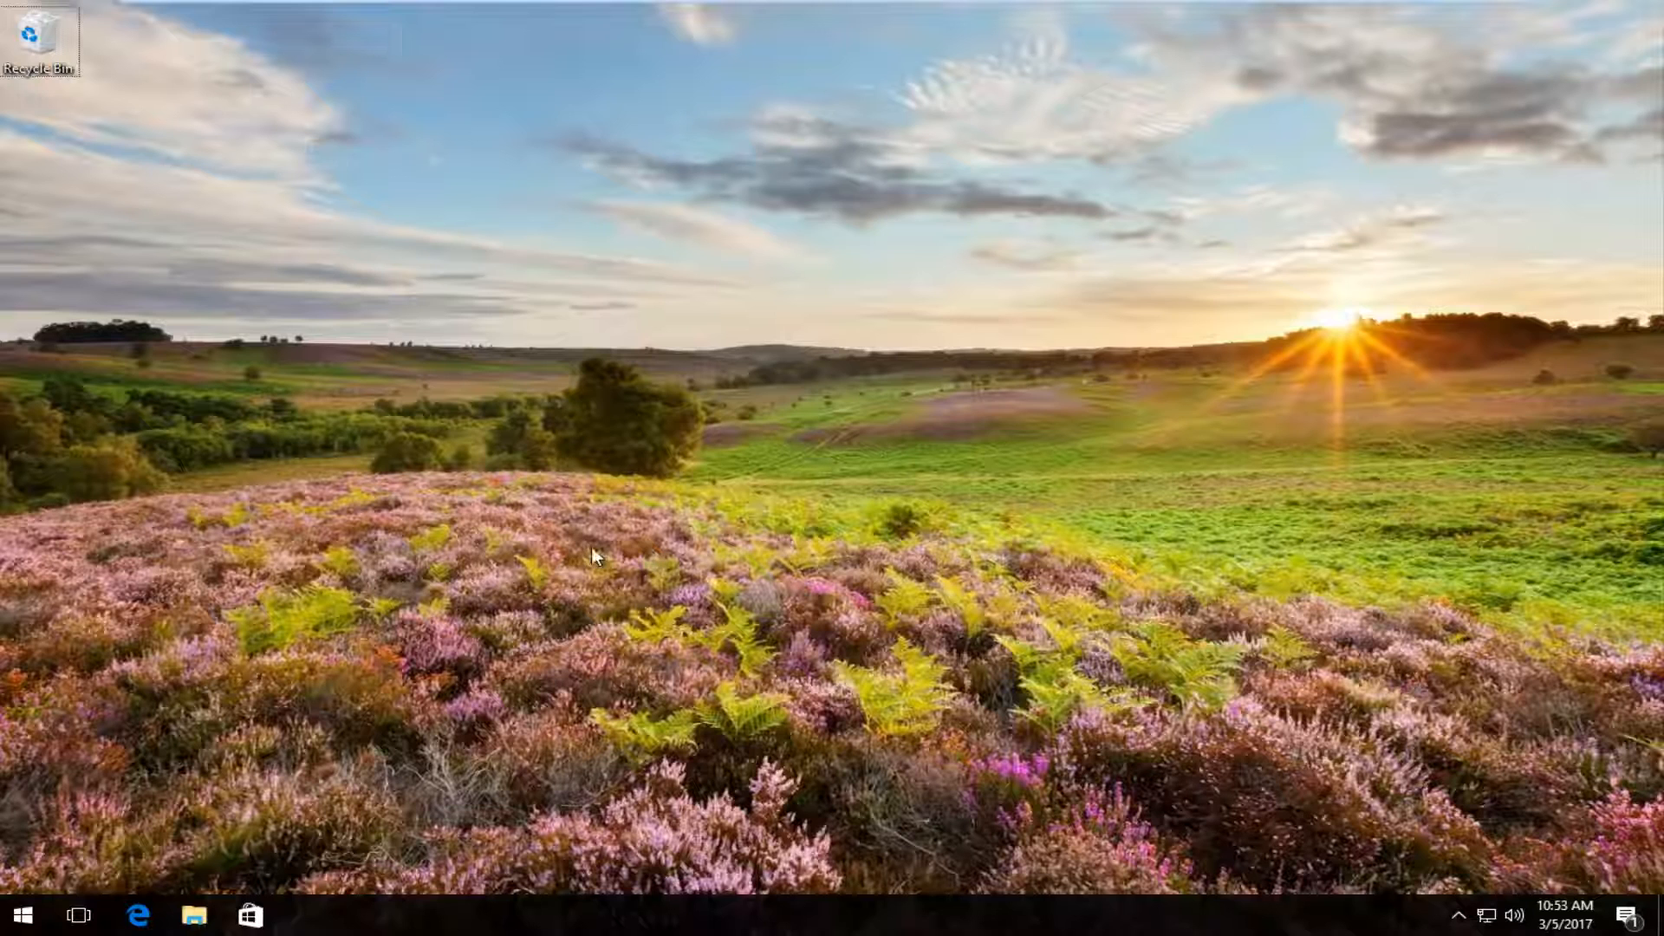
{"action": "mouse_move", "coordinate": [43, 911]}
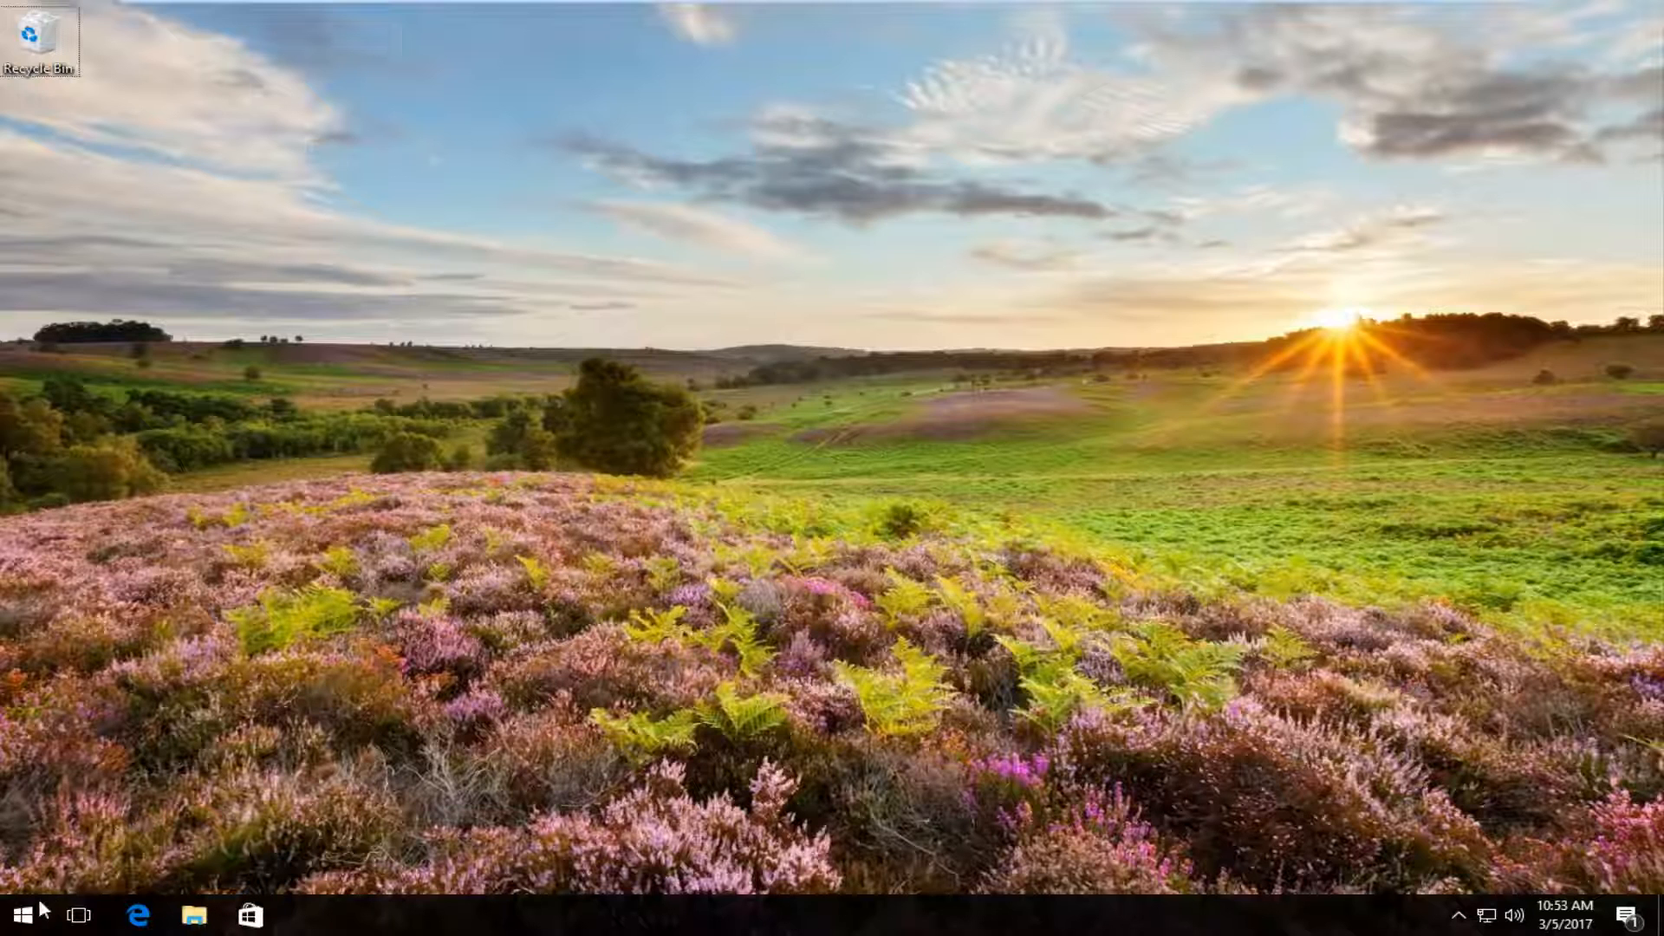
Search the Start menu for 'fire' and launch Mozilla Firefox from the results.
{"action": "left_click", "coordinate": [15, 913]}
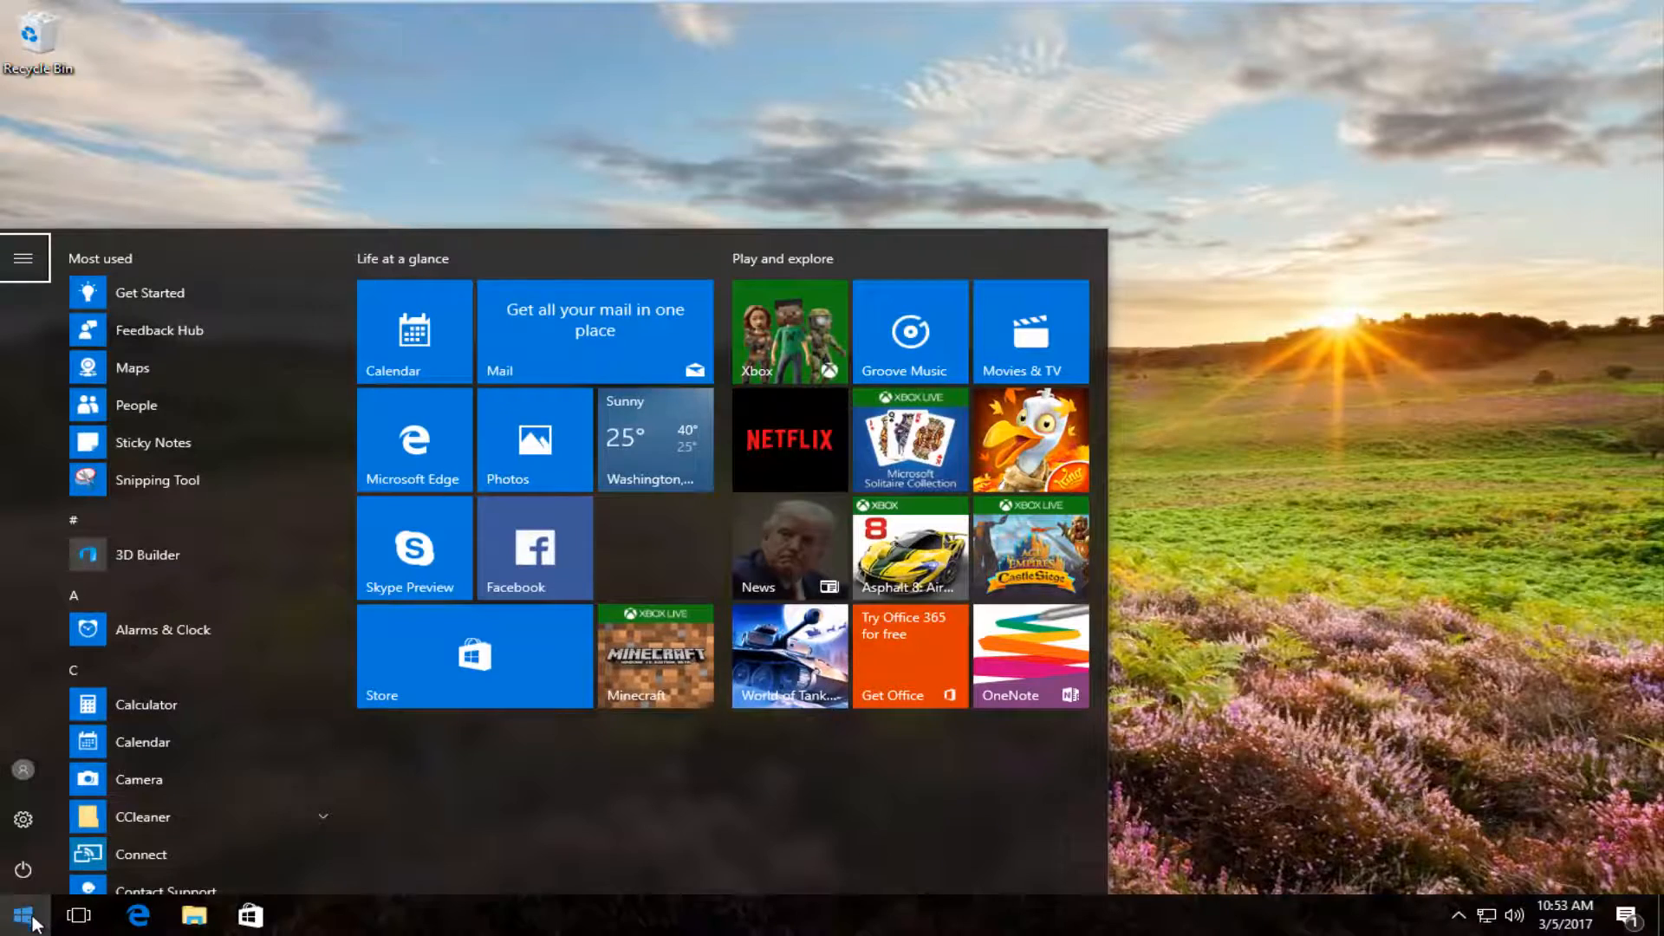
{"action": "type", "text": "firefox"}
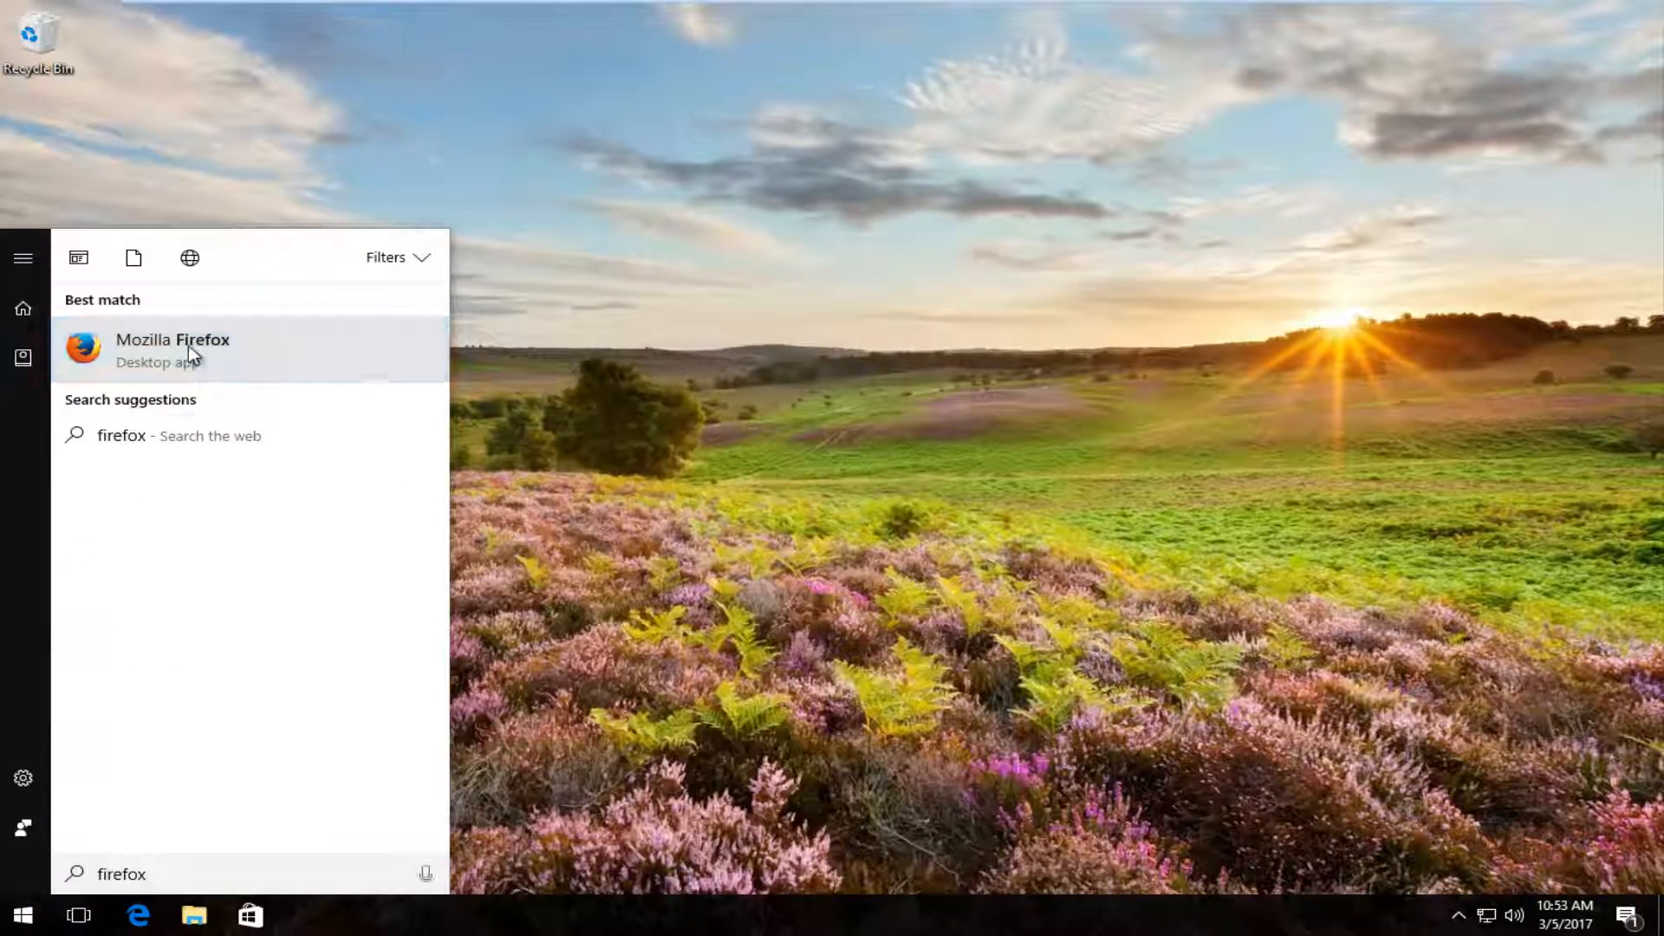
{"action": "left_click", "coordinate": [173, 350]}
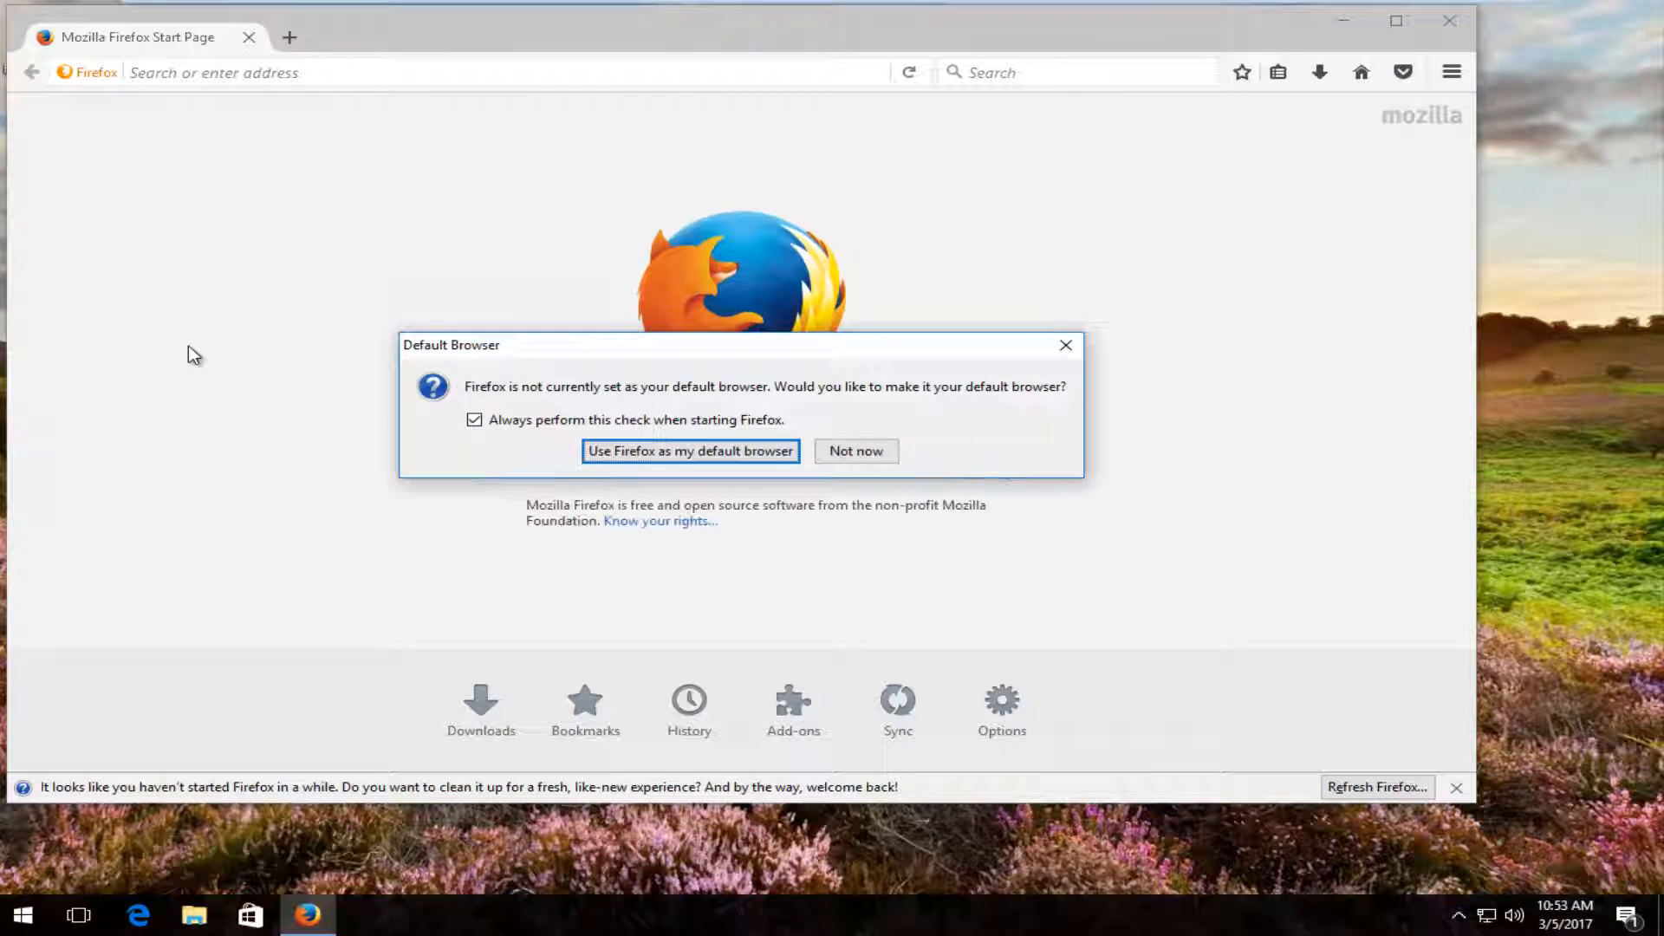
Decline making Firefox the default browser and load about:config.
{"action": "left_click", "coordinate": [855, 450]}
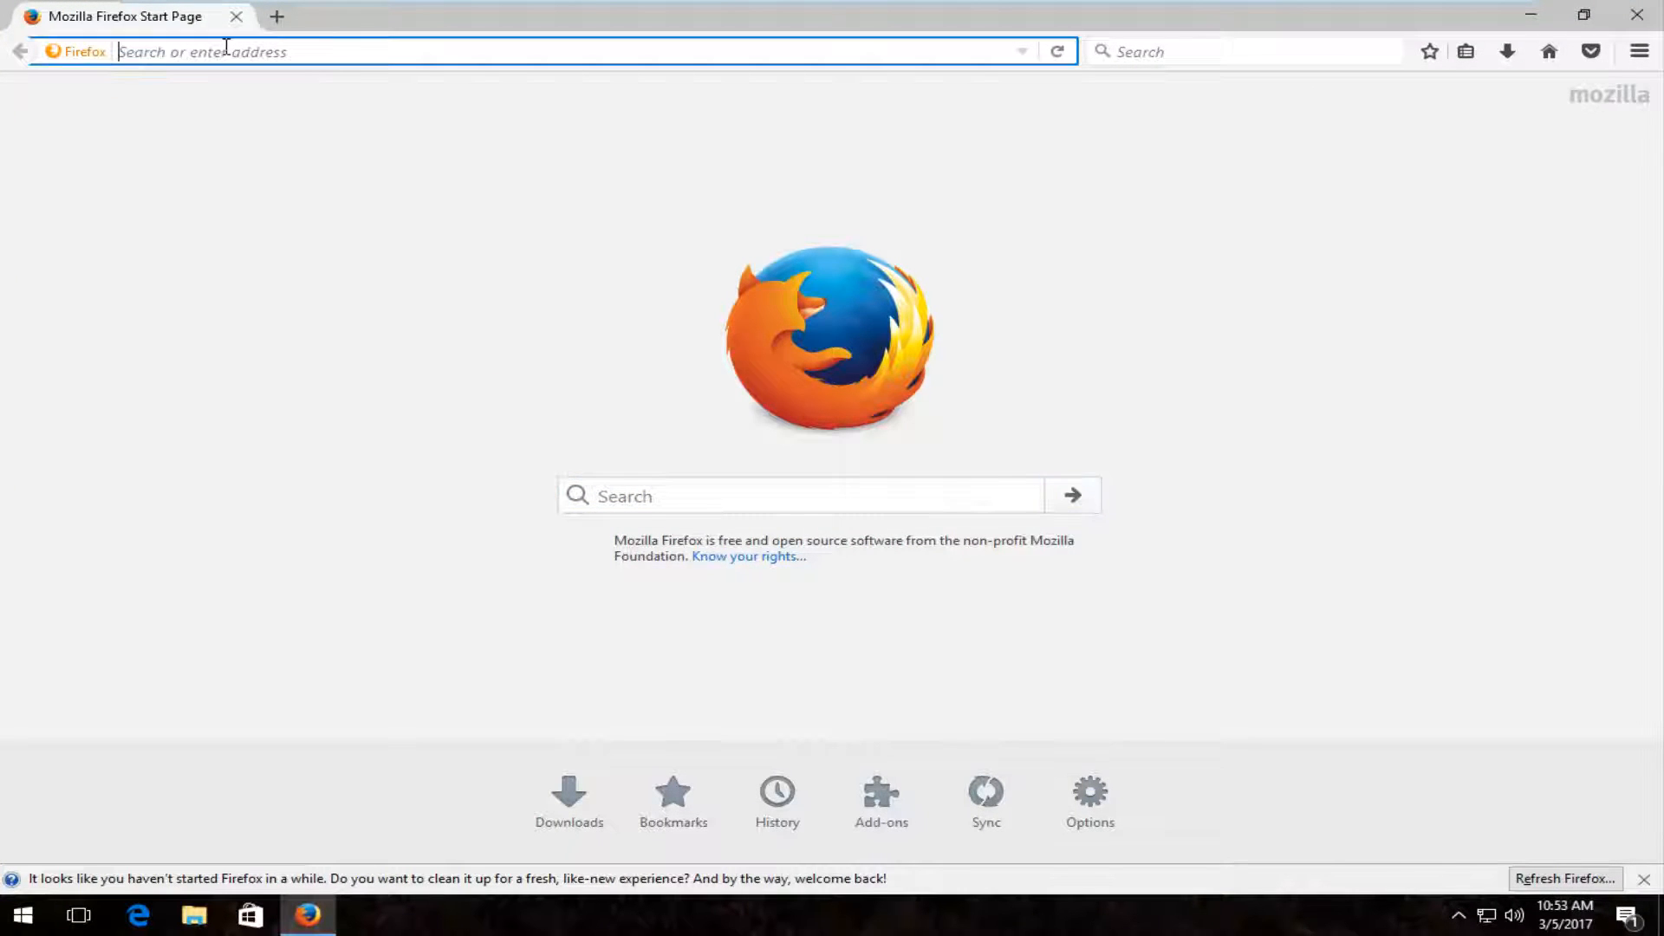
{"action": "type", "text": "about:config"}
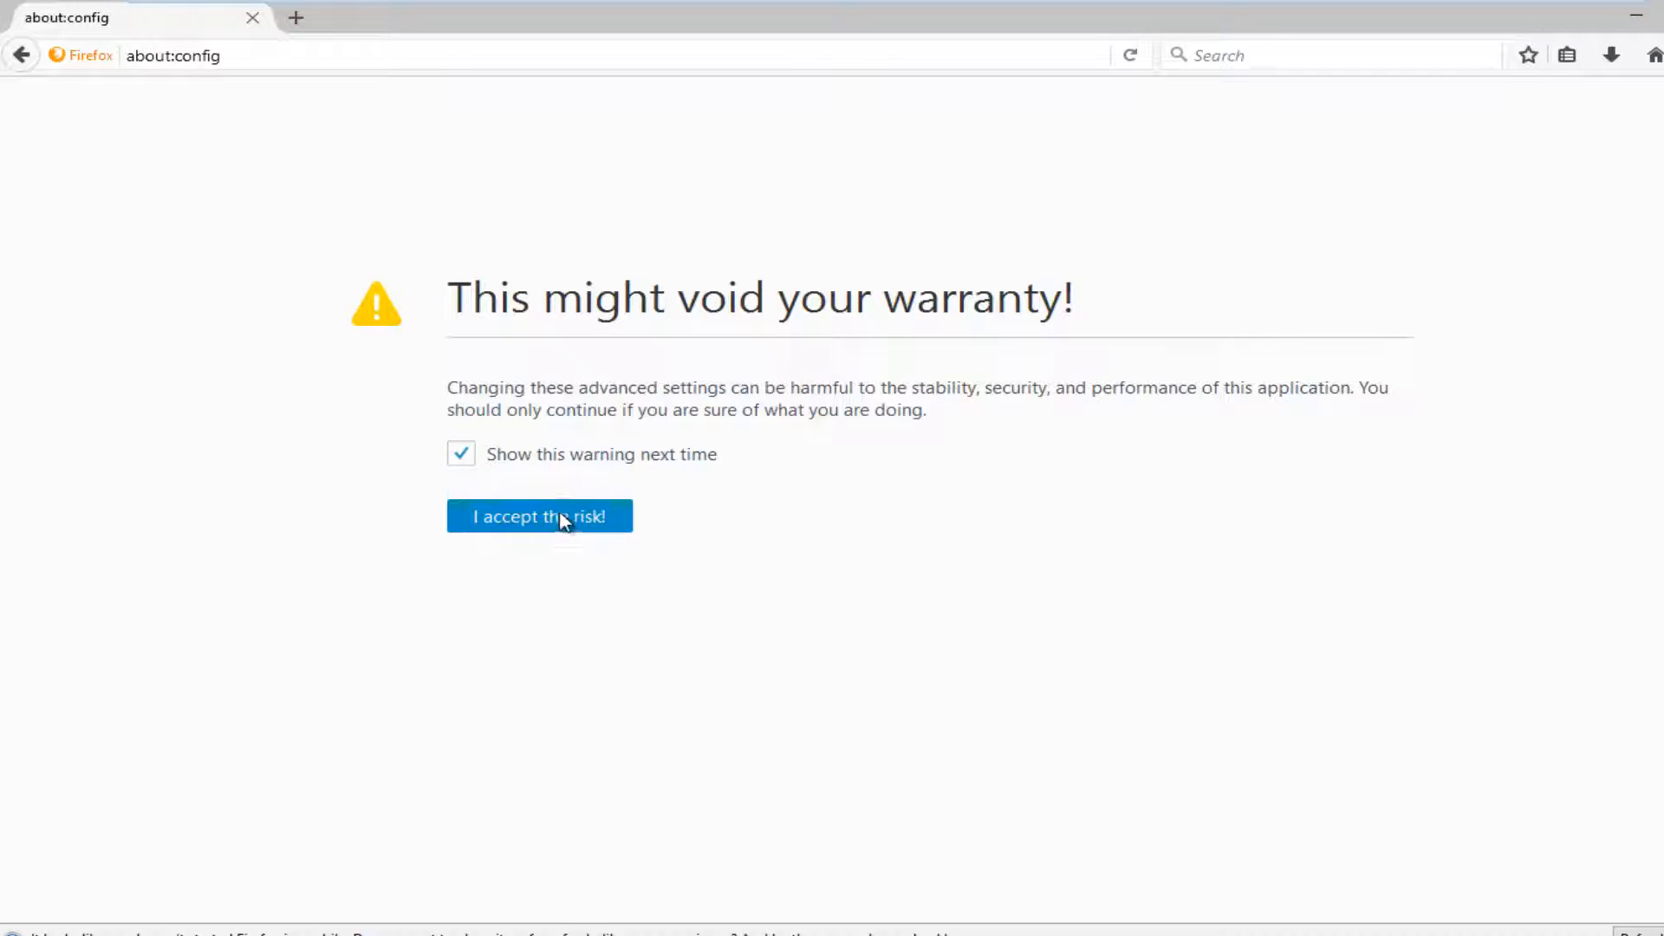
Accept the about:config risk warning and filter the preferences down to javascript.enabled.
{"action": "left_click", "coordinate": [540, 516]}
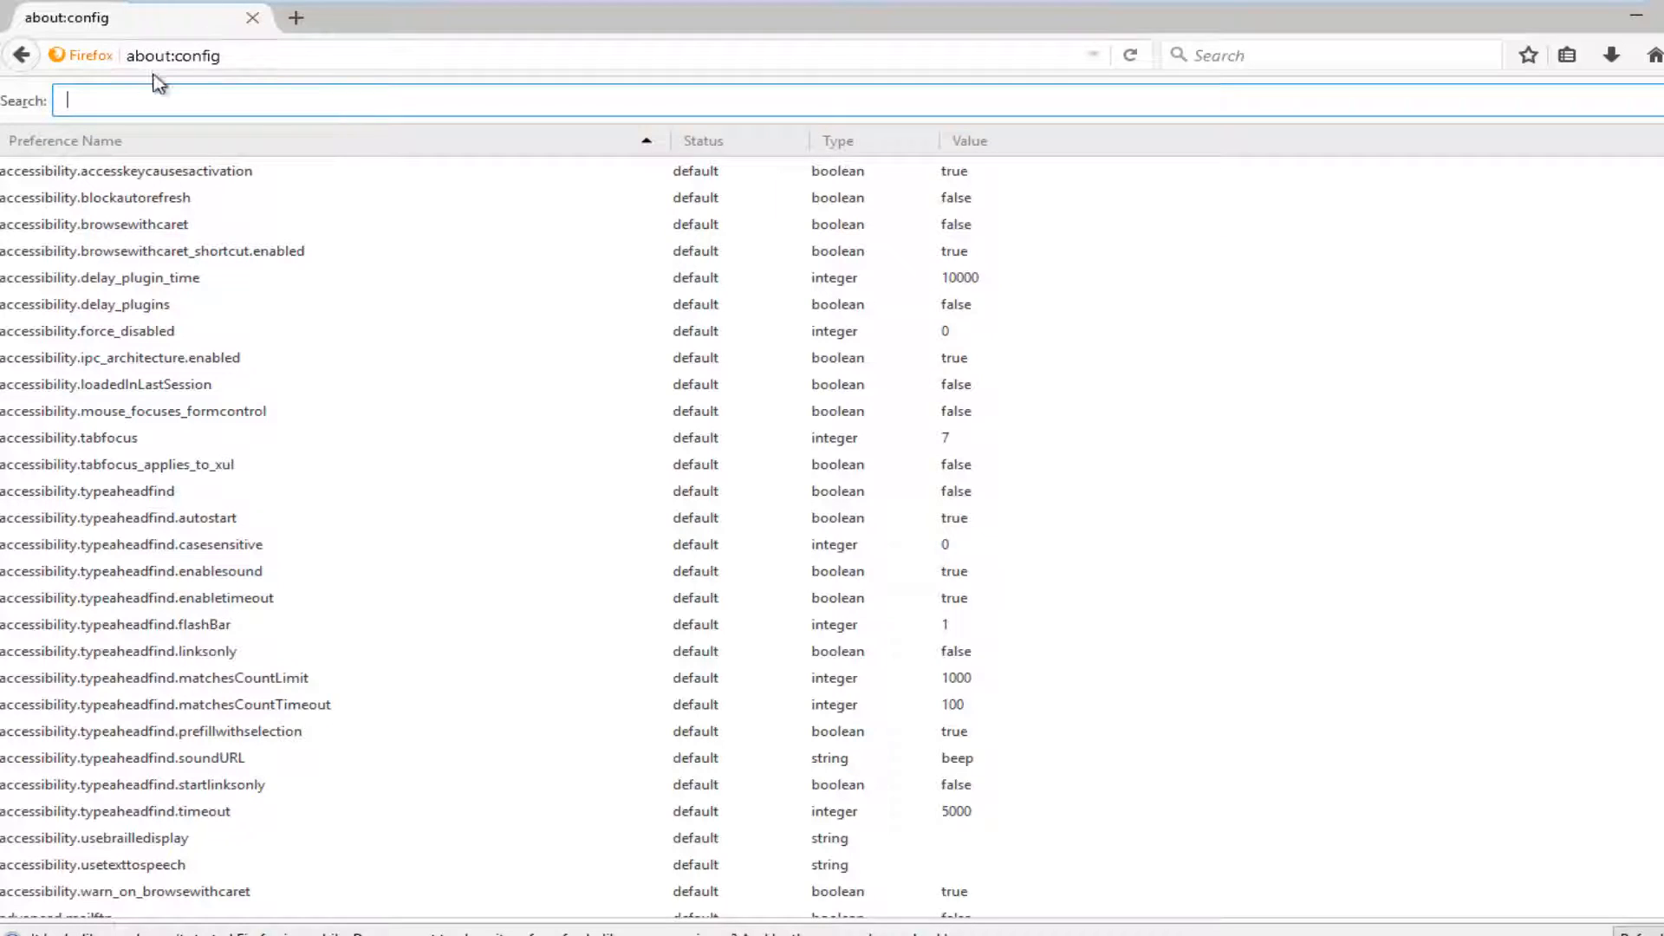
{"action": "type", "text": "javascript.enab"}
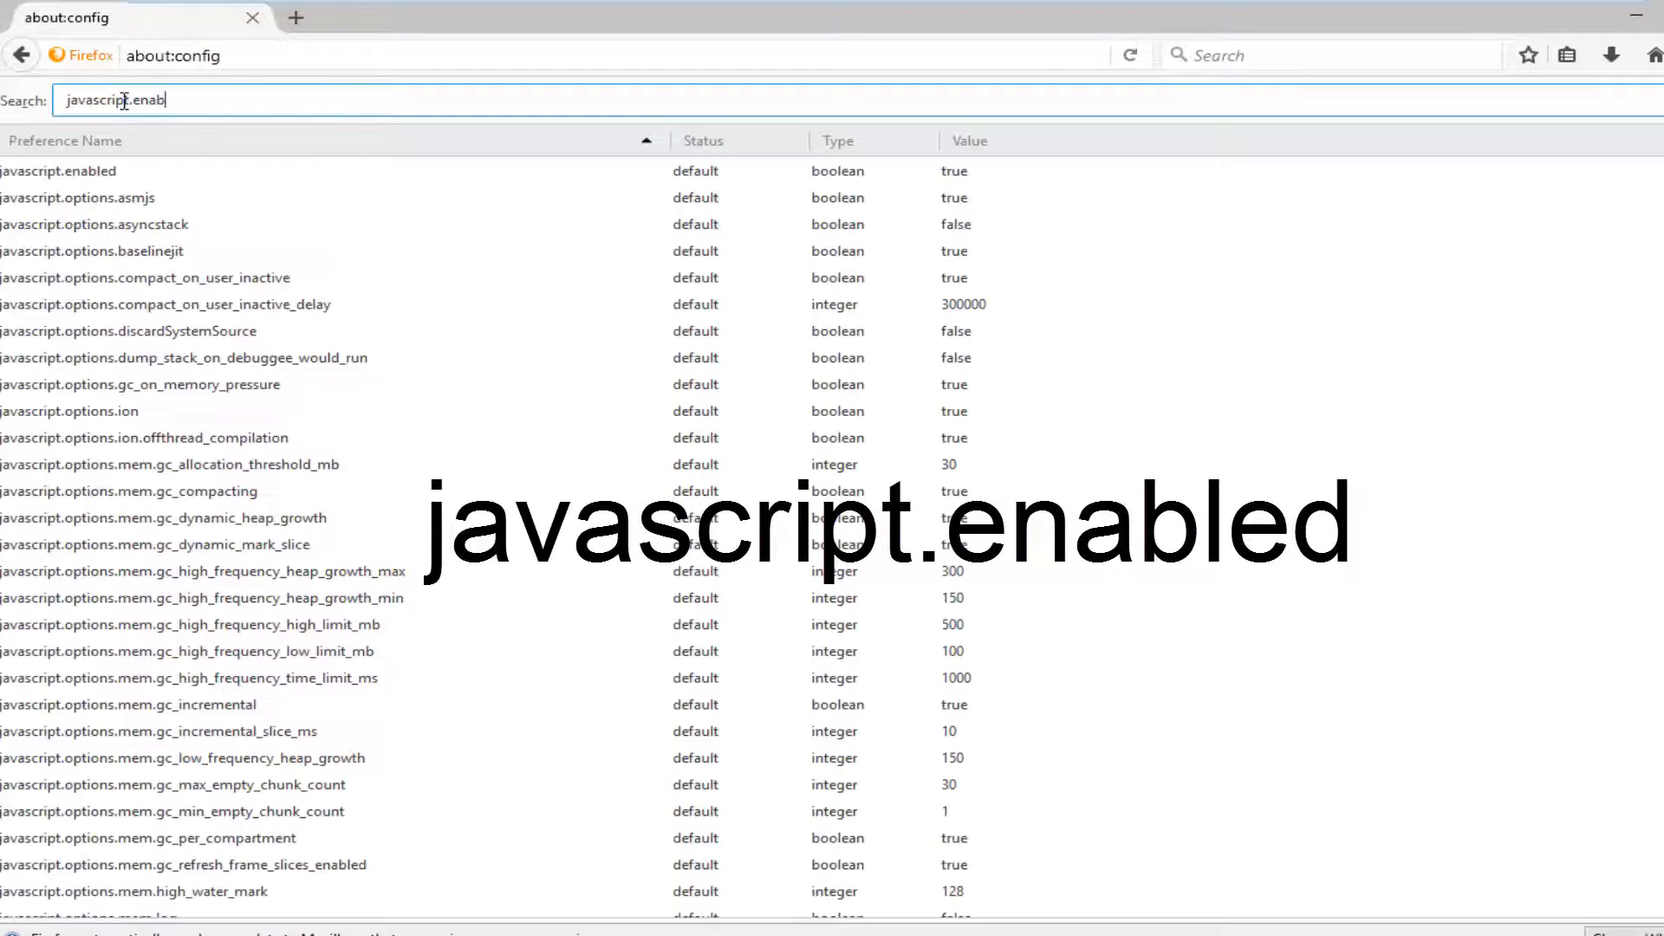
{"action": "type", "text": "led"}
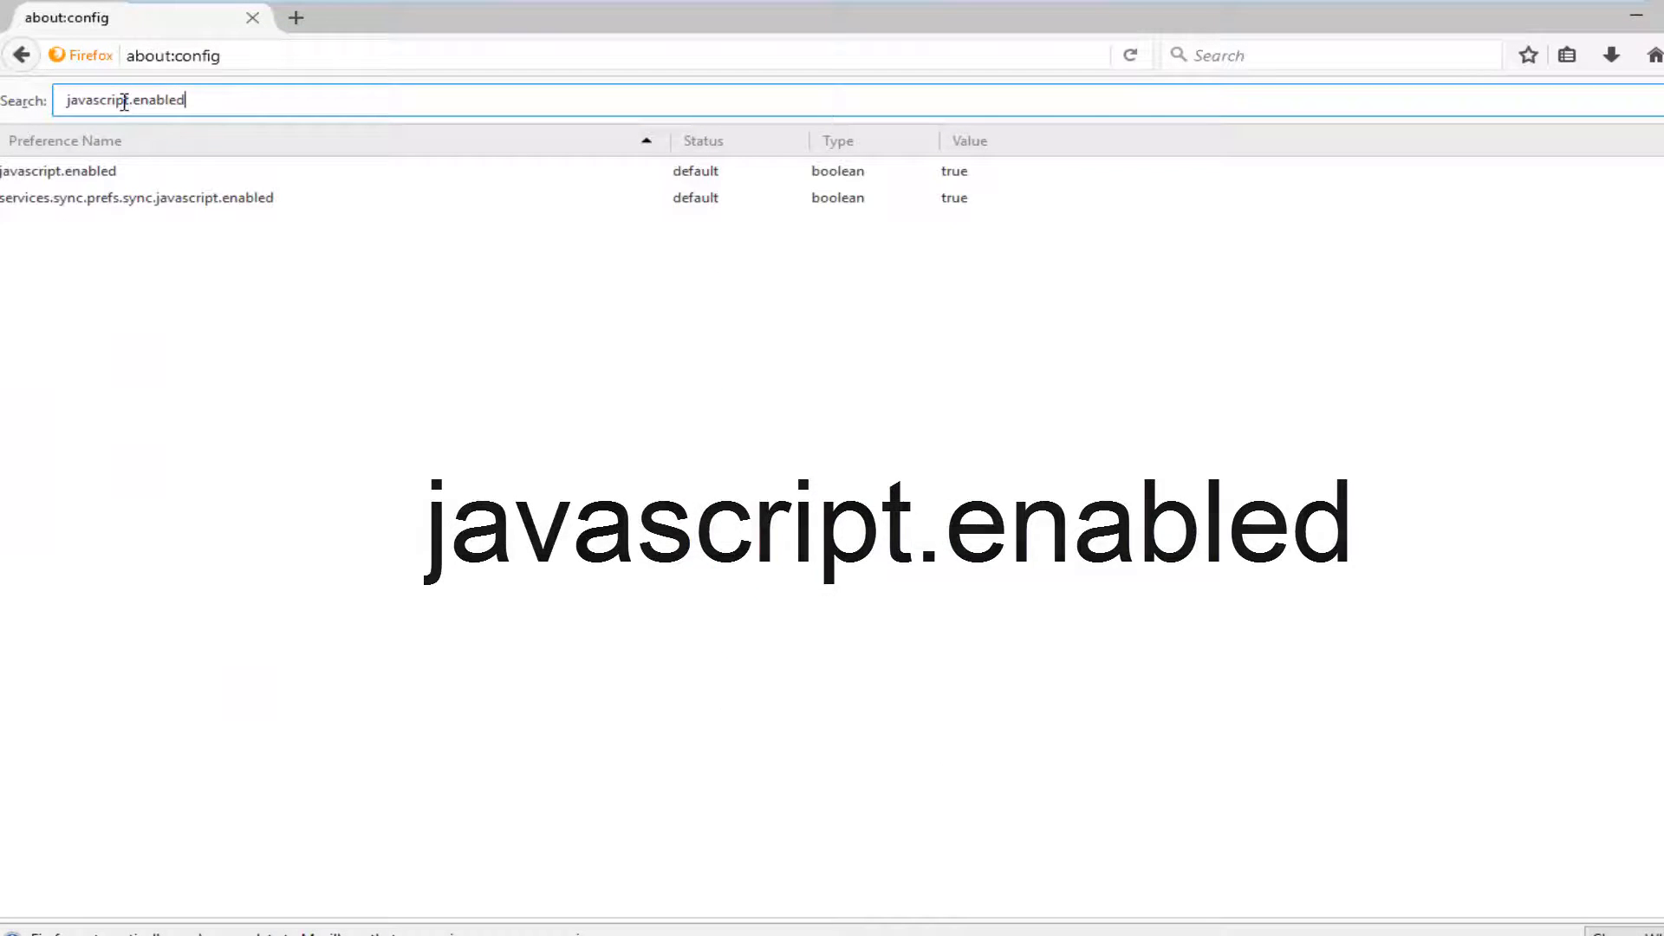
{"action": "left_click", "coordinate": [138, 198]}
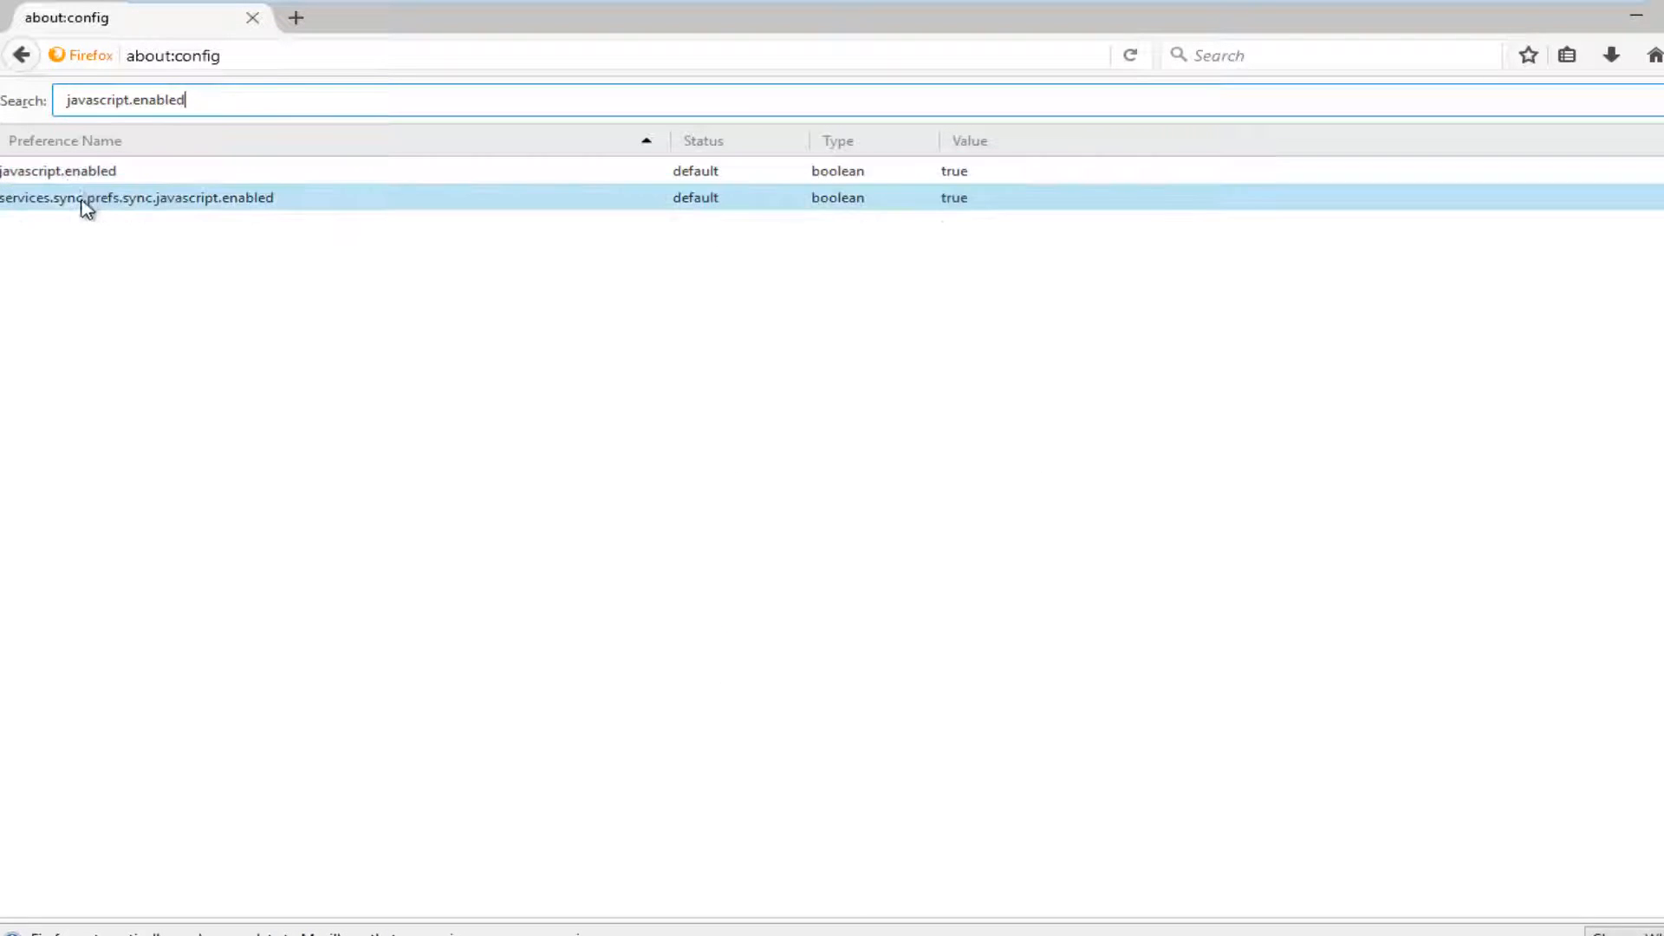
{"action": "left_click", "coordinate": [58, 171]}
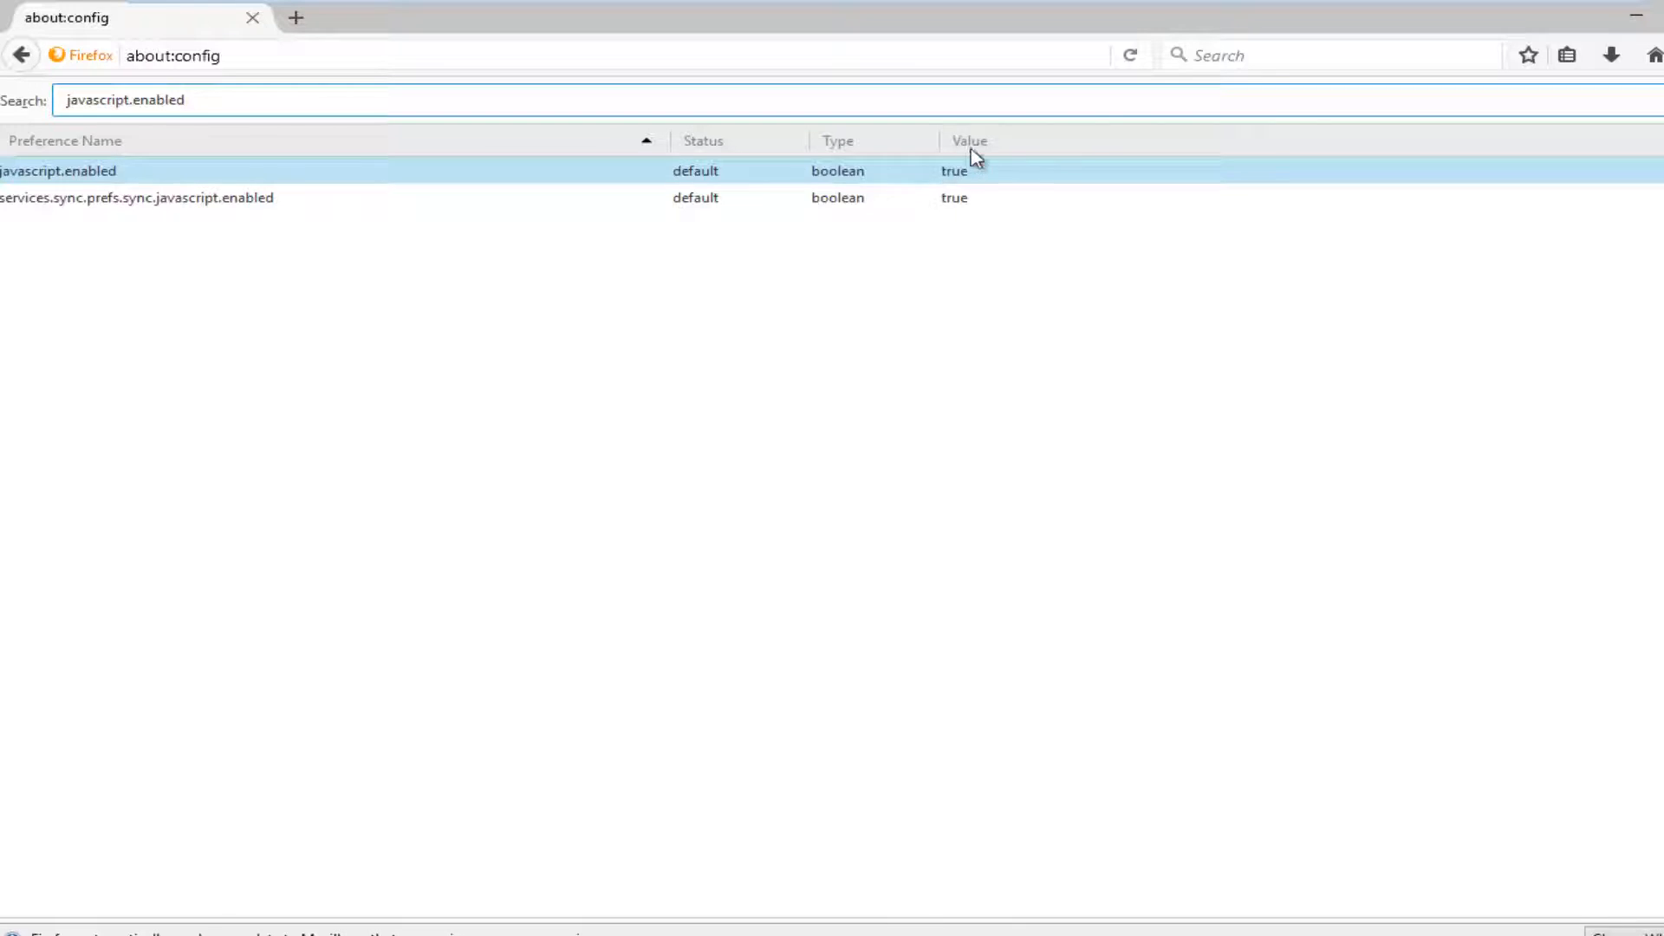
{"action": "mouse_move", "coordinate": [826, 176]}
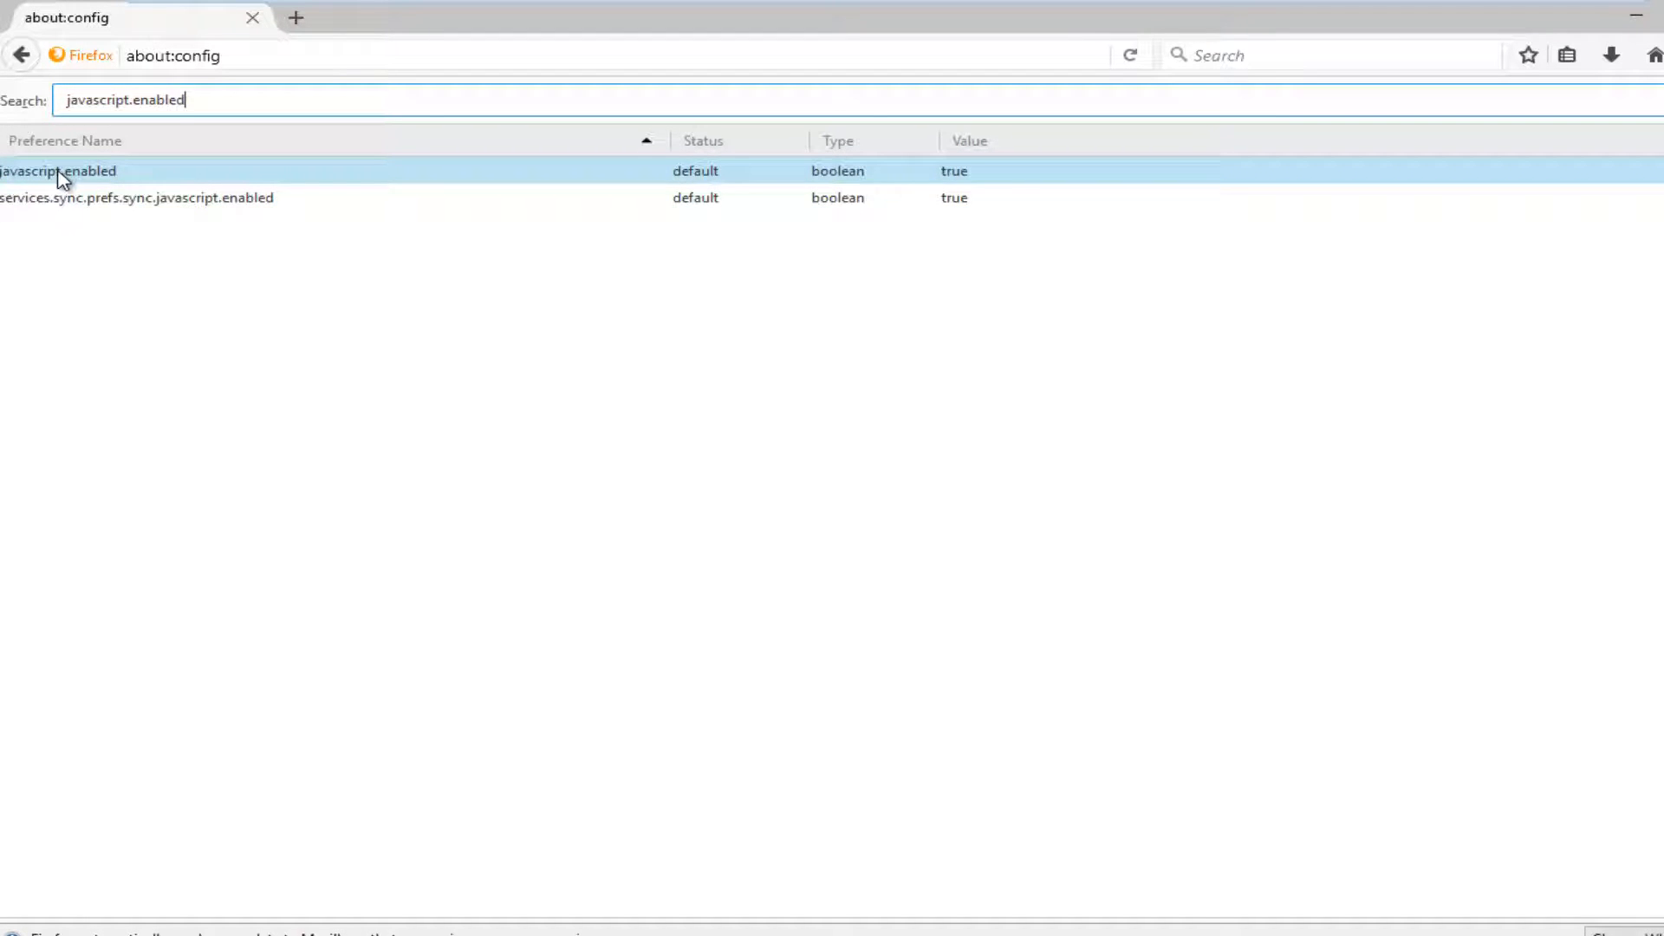
{"action": "mouse_move", "coordinate": [103, 189]}
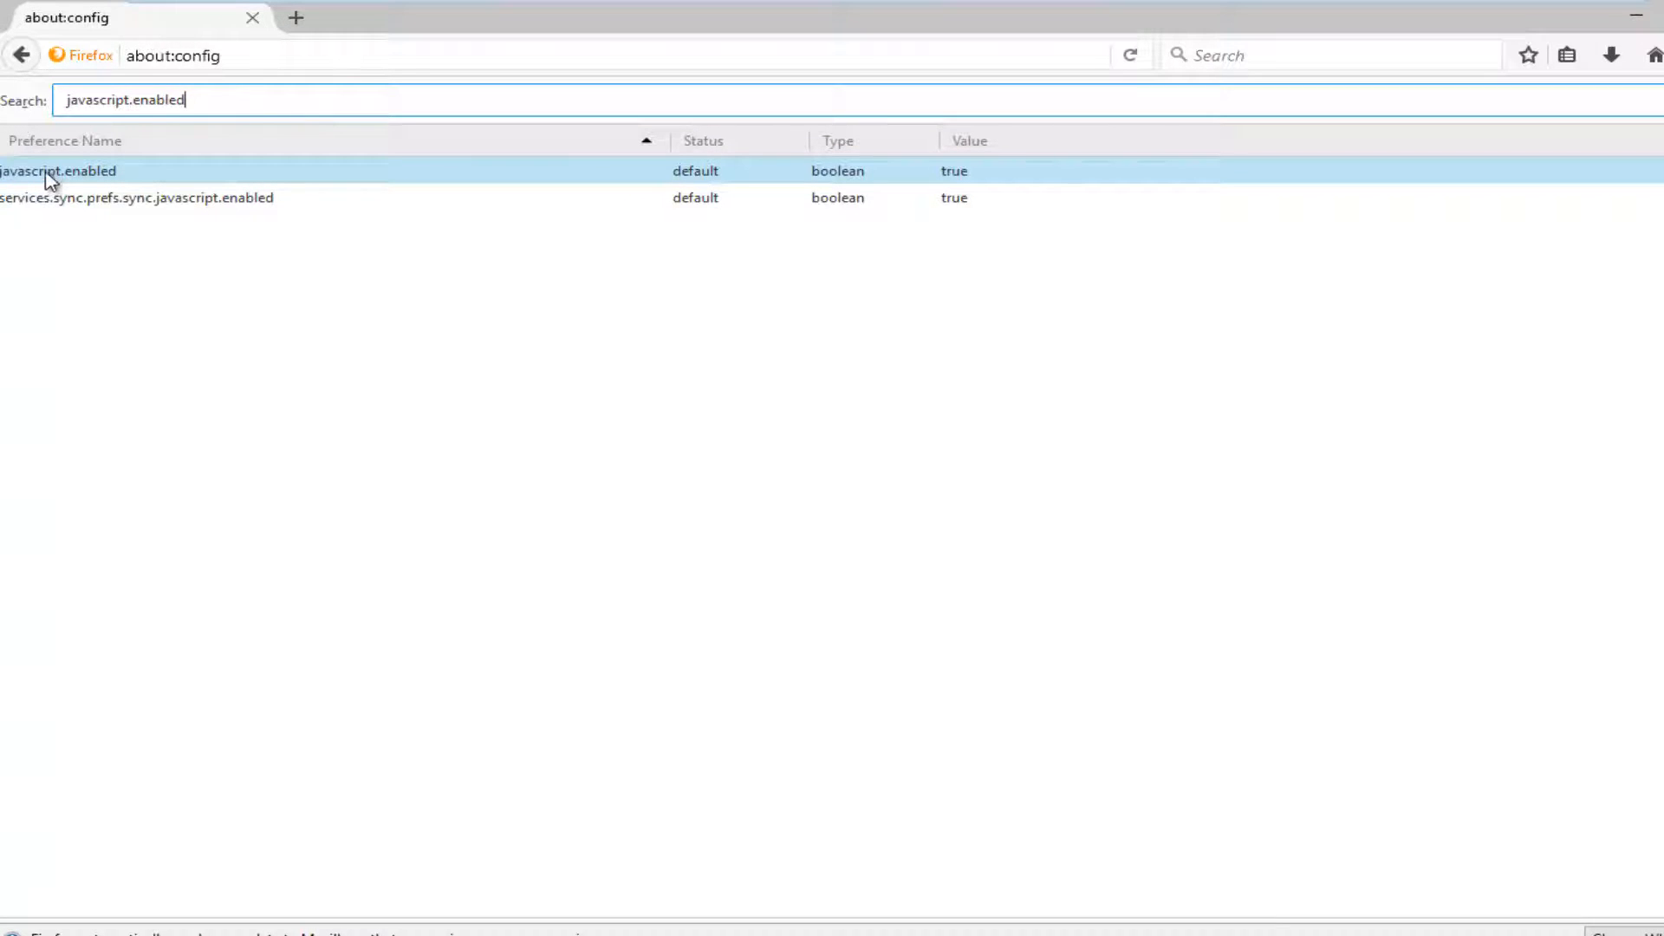
Toggle javascript.enabled to false, then bring up its context menu again.
{"action": "right_click", "coordinate": [59, 171]}
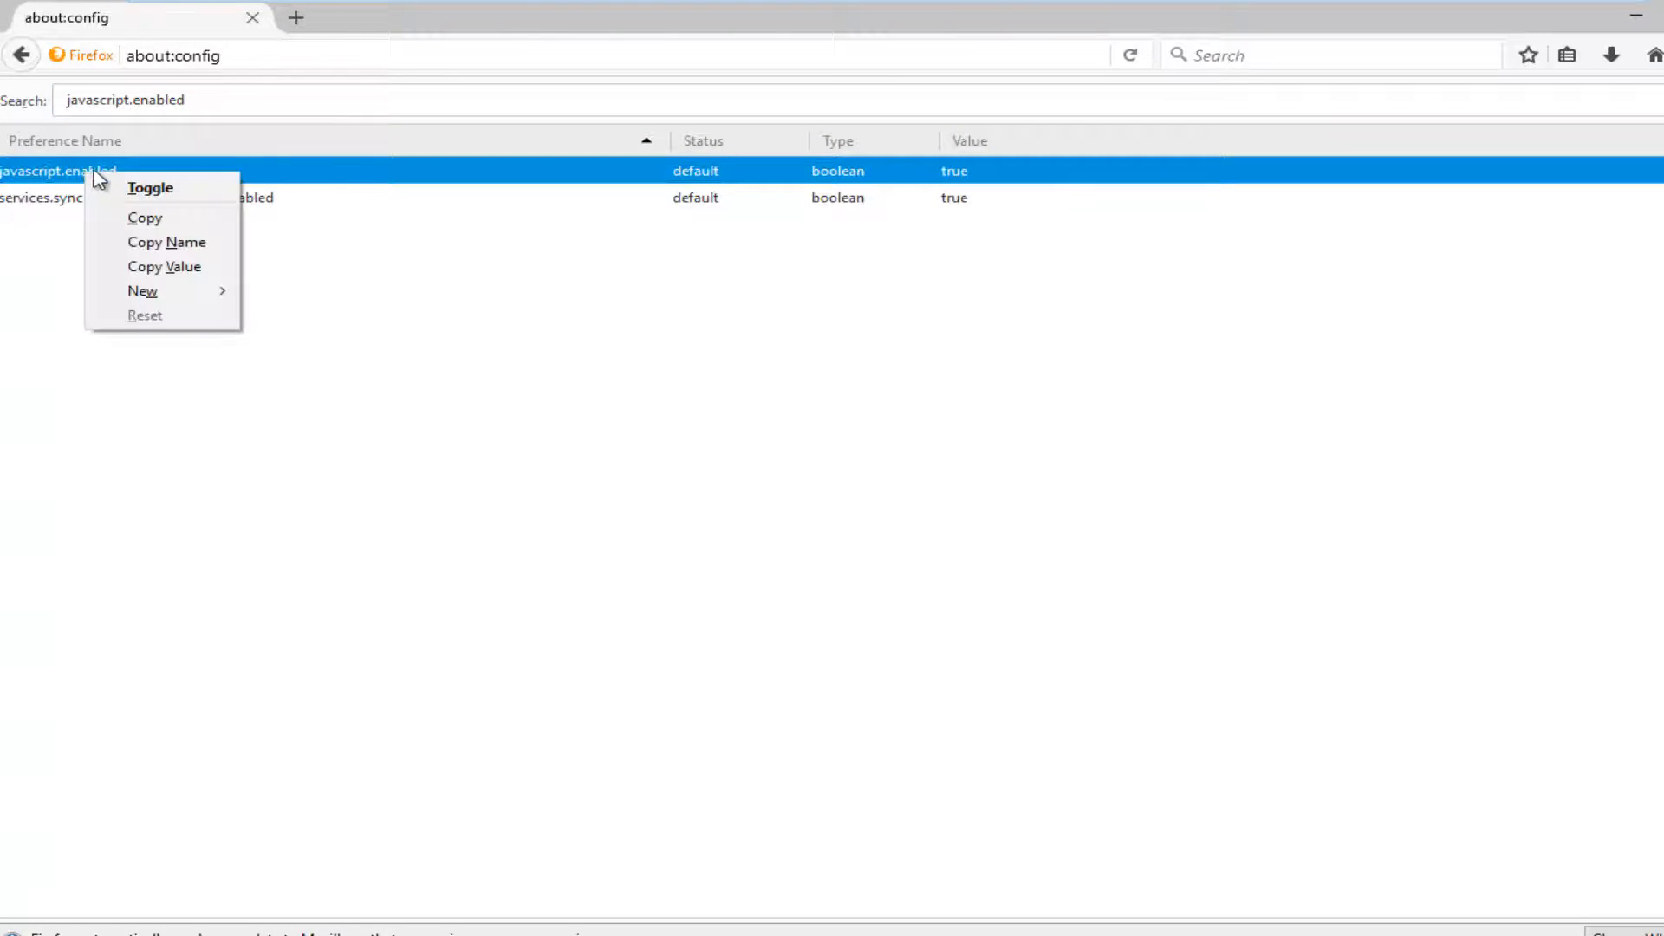
{"action": "left_click", "coordinate": [150, 188]}
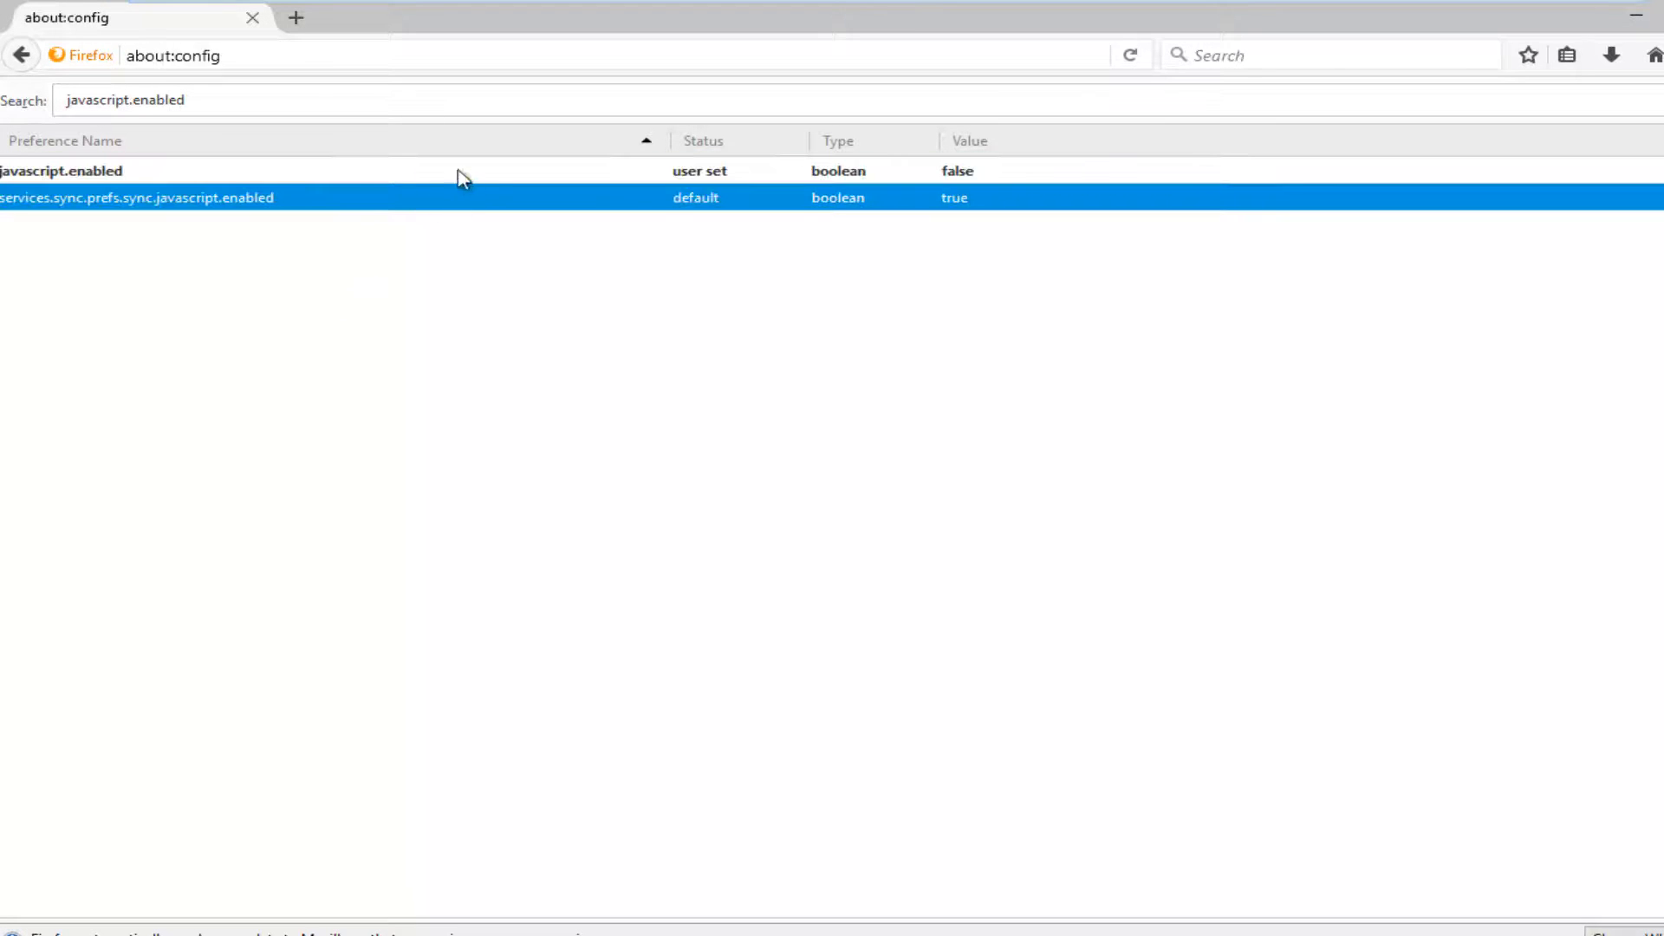
{"action": "left_click", "coordinate": [62, 171]}
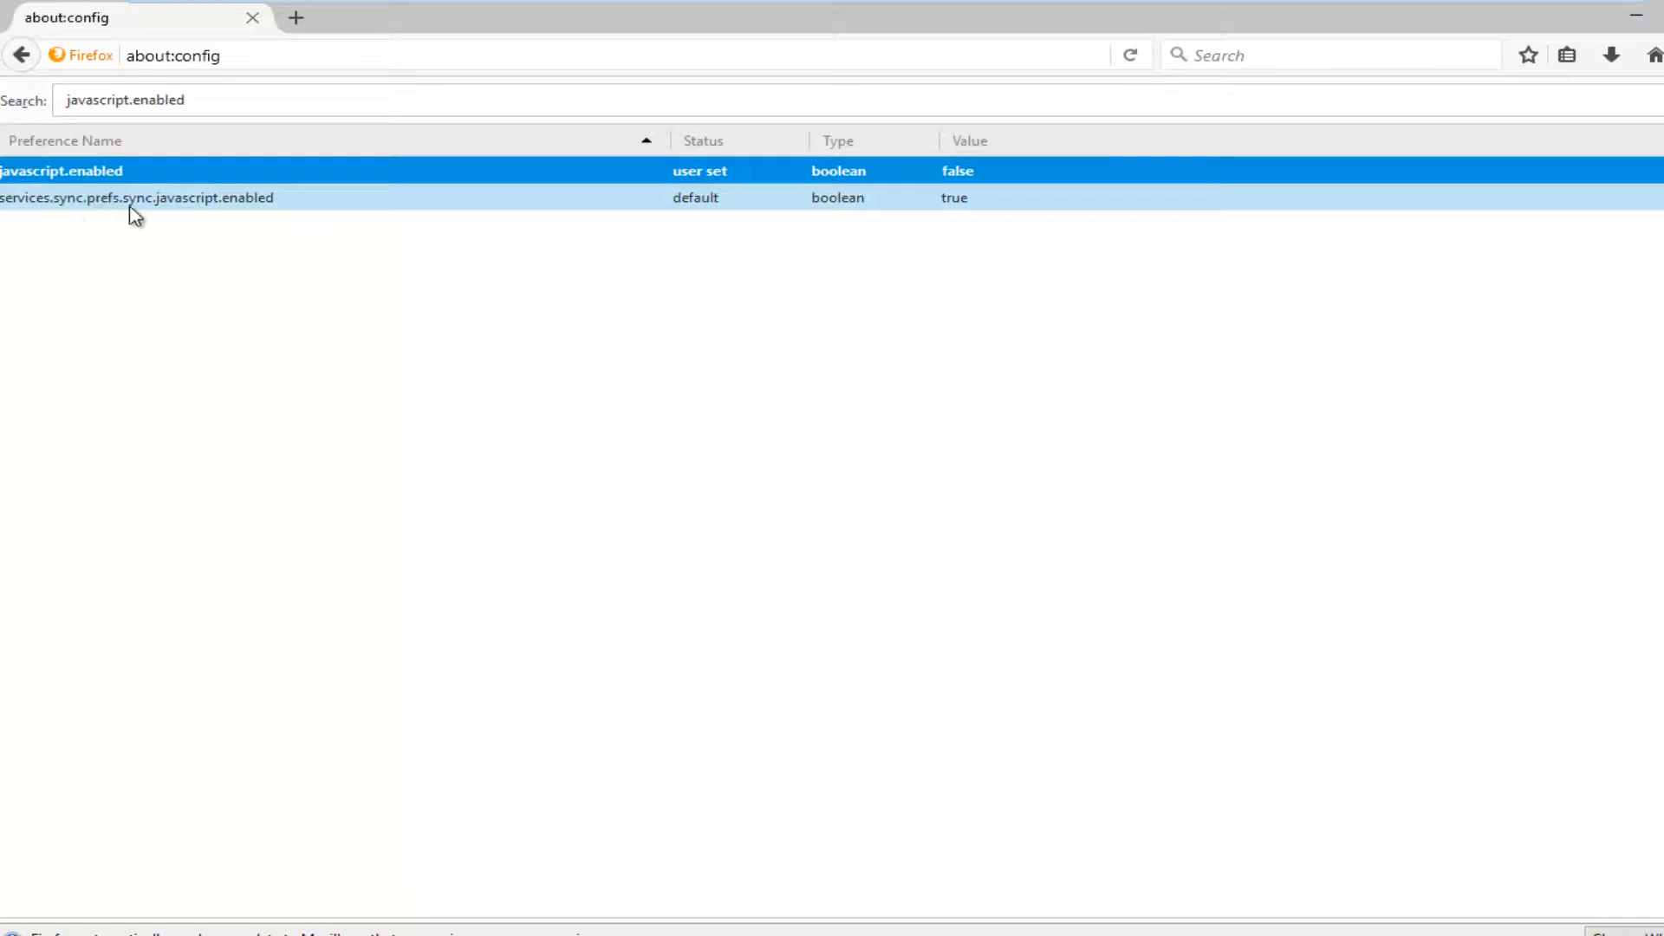
{"action": "mouse_move", "coordinate": [96, 185]}
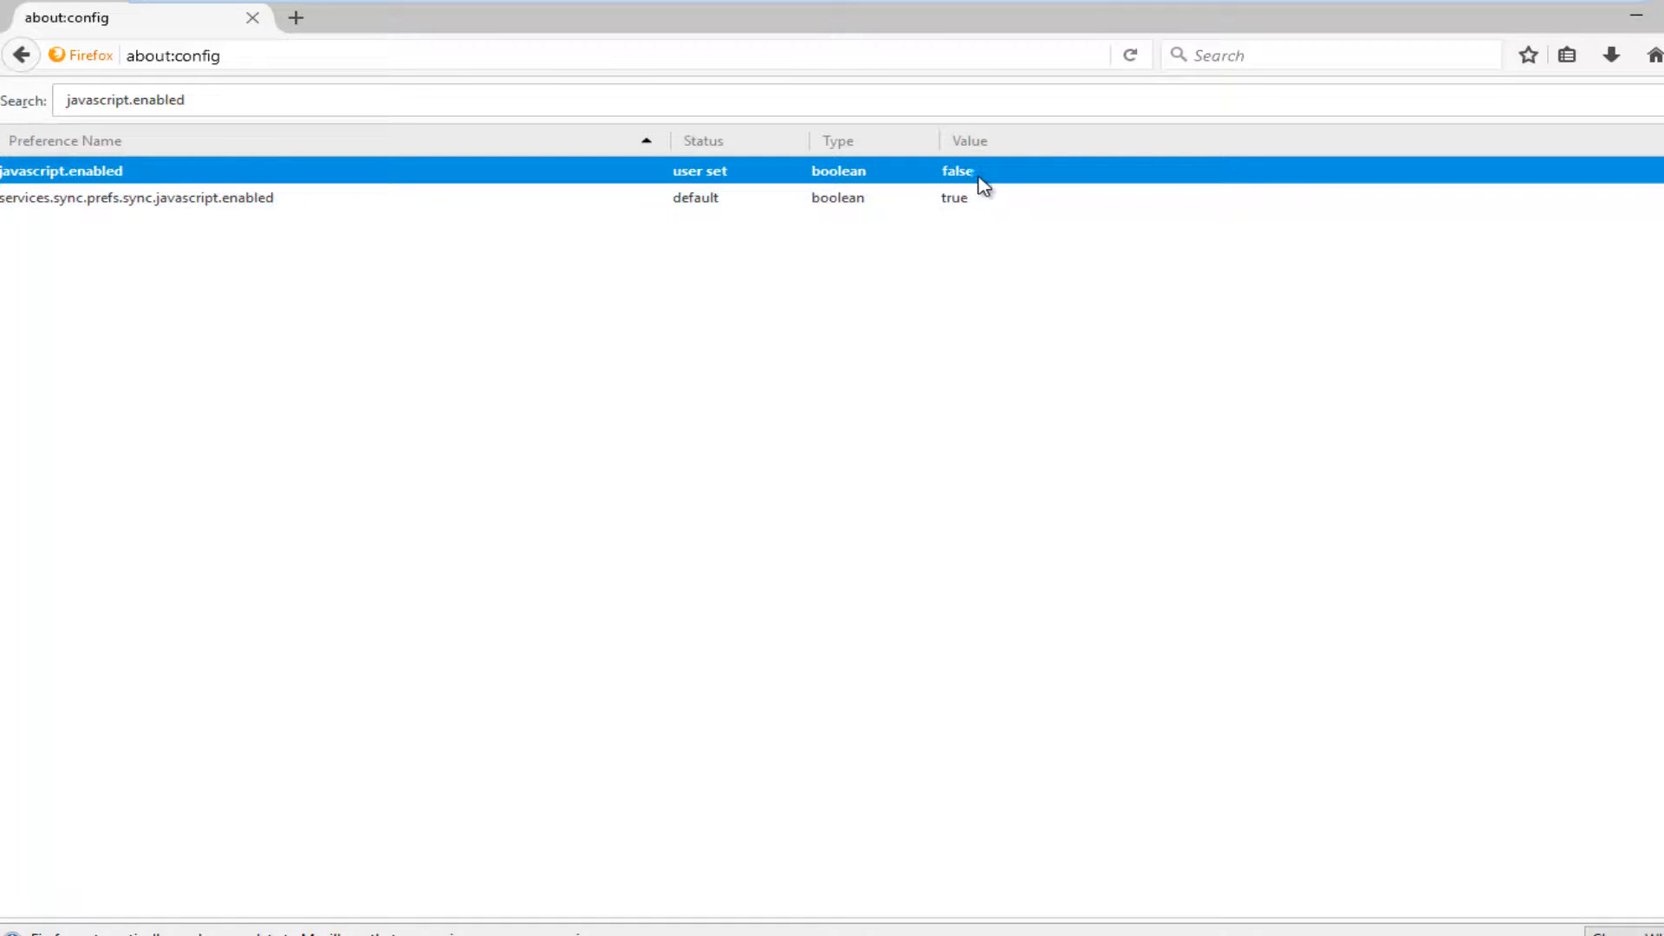
{"action": "mouse_move", "coordinate": [51, 179]}
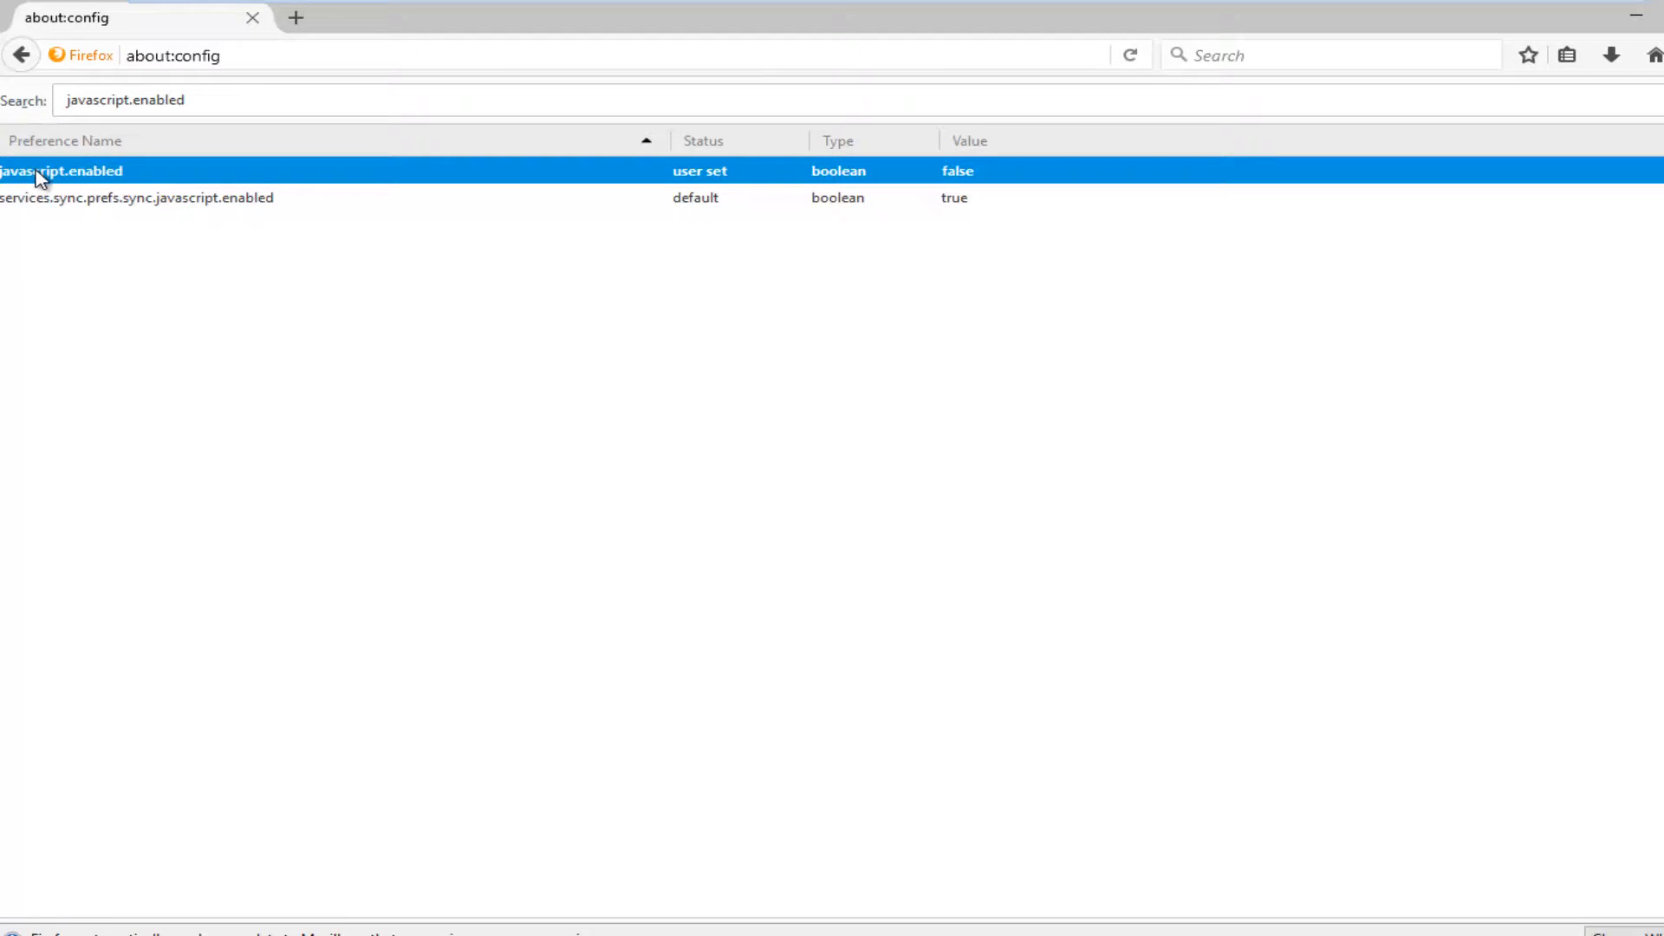
{"action": "right_click", "coordinate": [61, 171]}
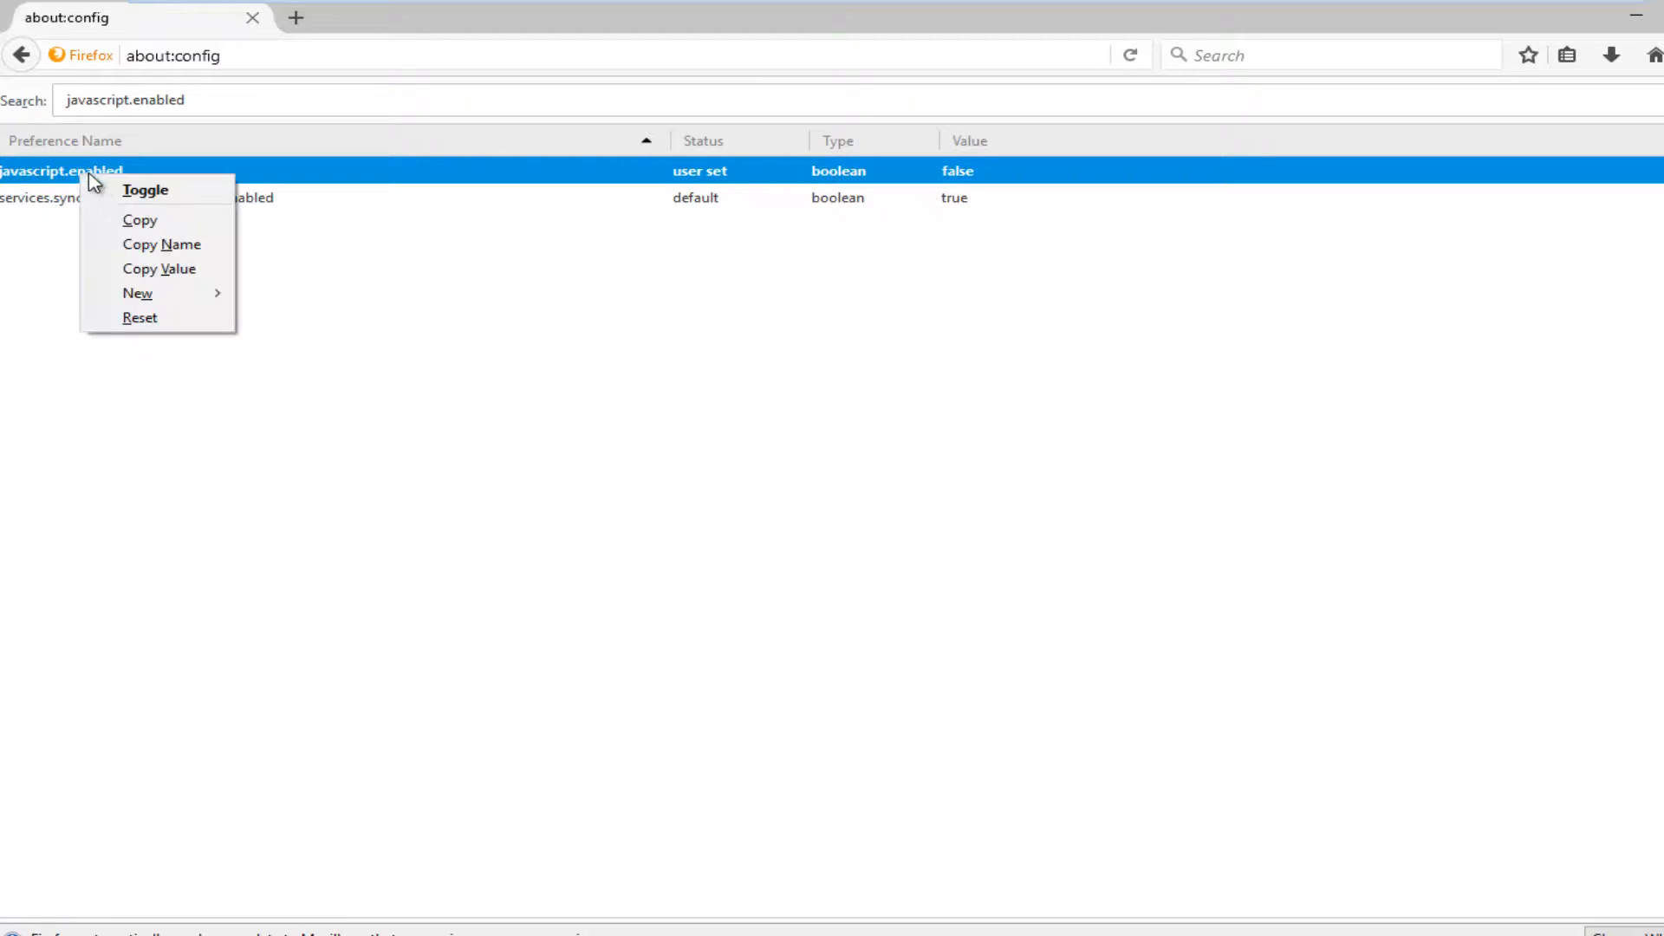